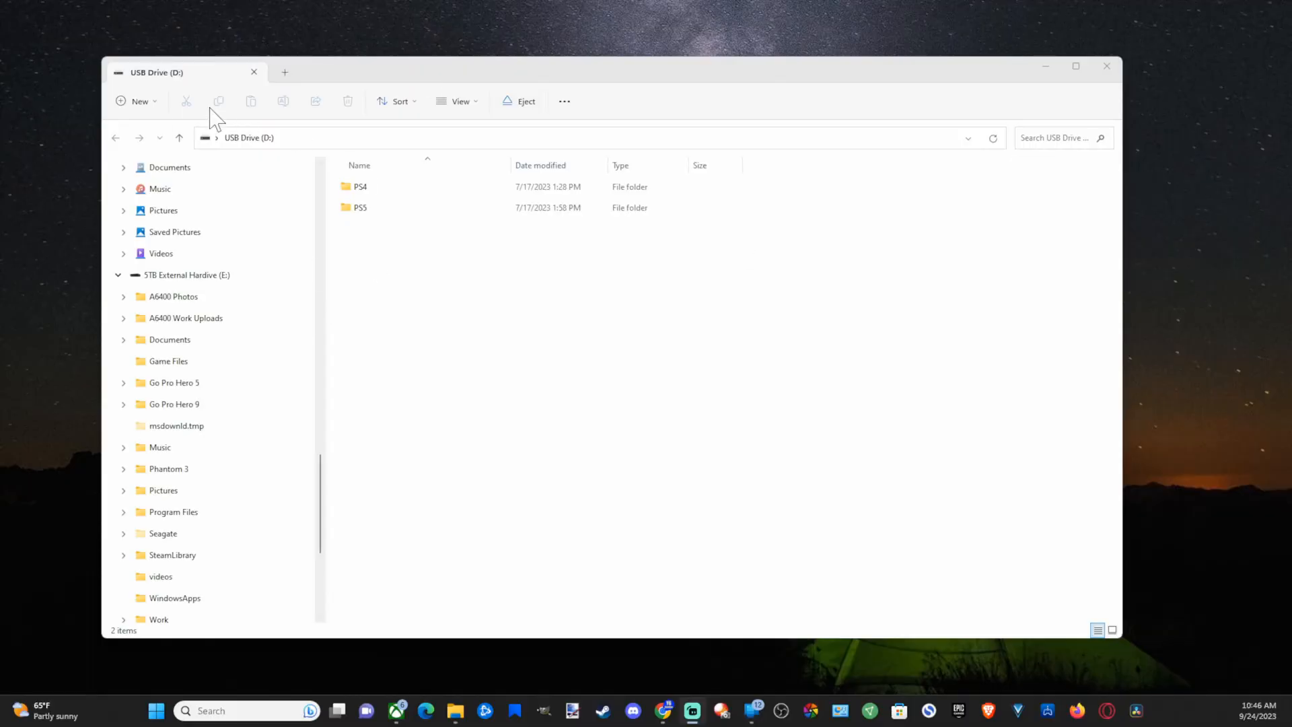
{"action": "mouse_move", "coordinate": [171, 86]}
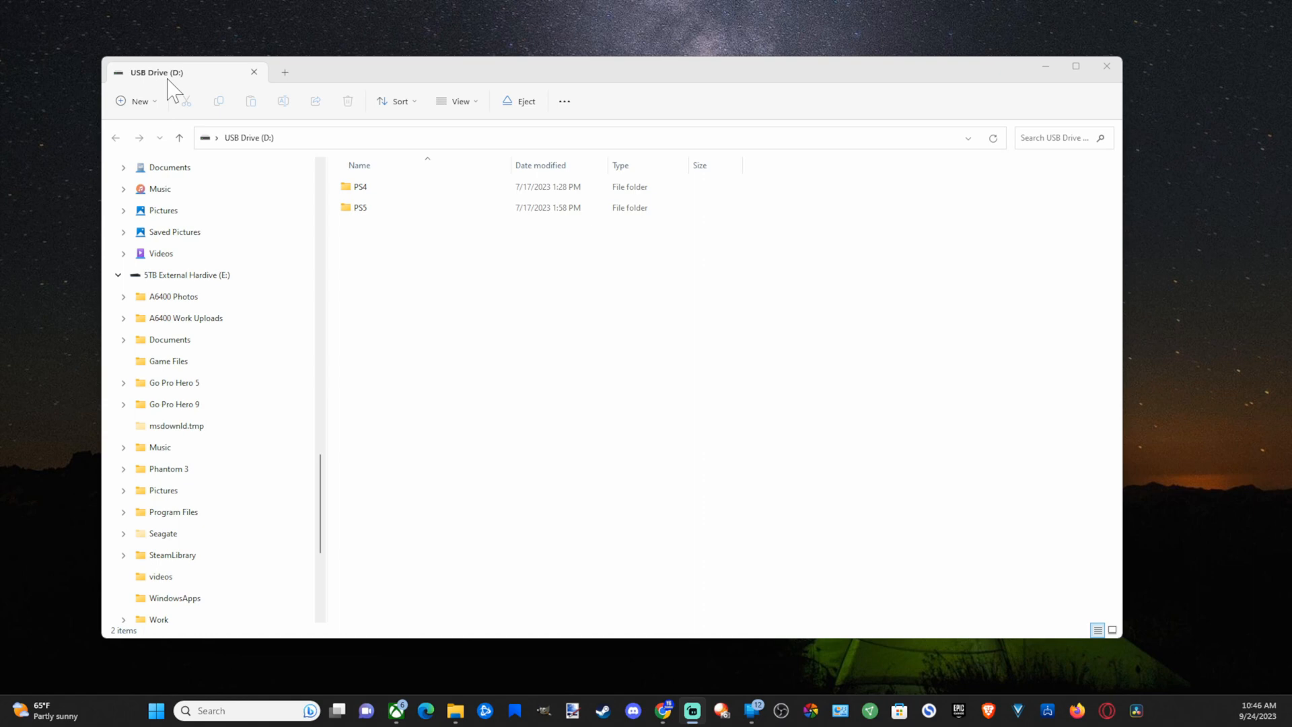
{"action": "mouse_move", "coordinate": [427, 719]}
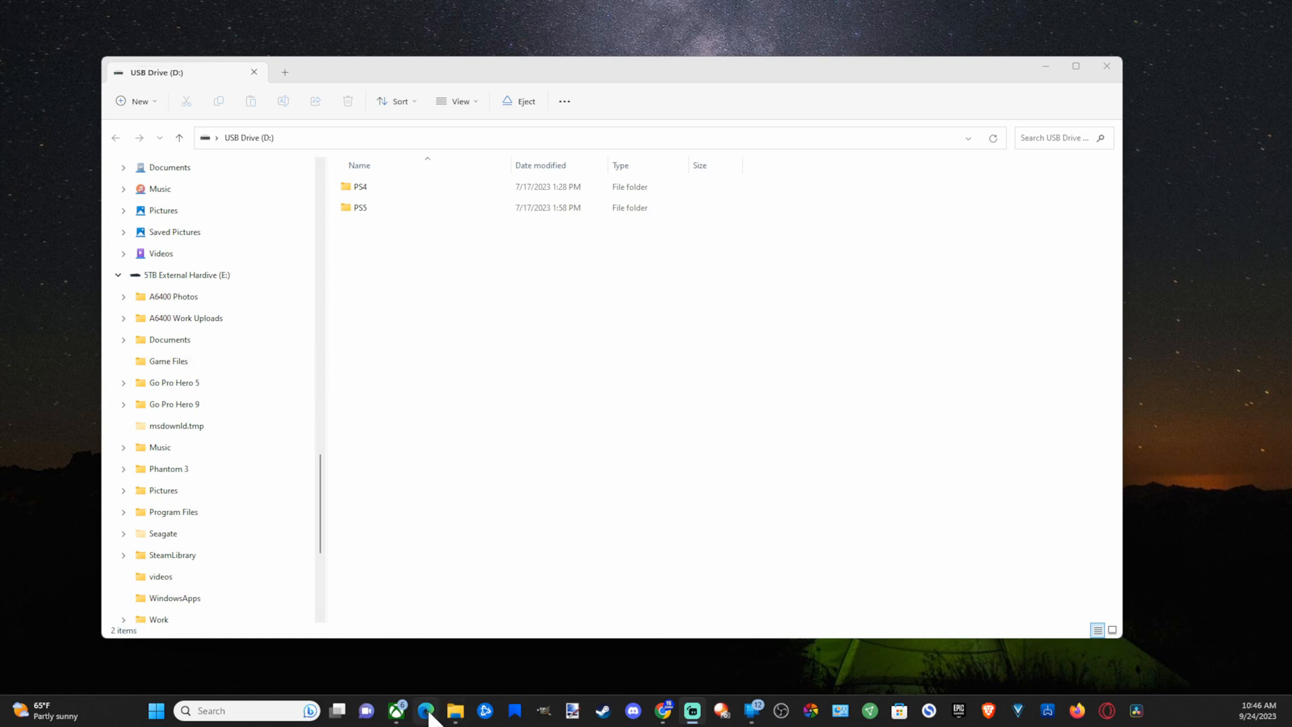
- Locate USB Drive (D:) in the navigation pane and show its shortcut menu with the Format option
{"action": "right_click", "coordinate": [454, 709]}
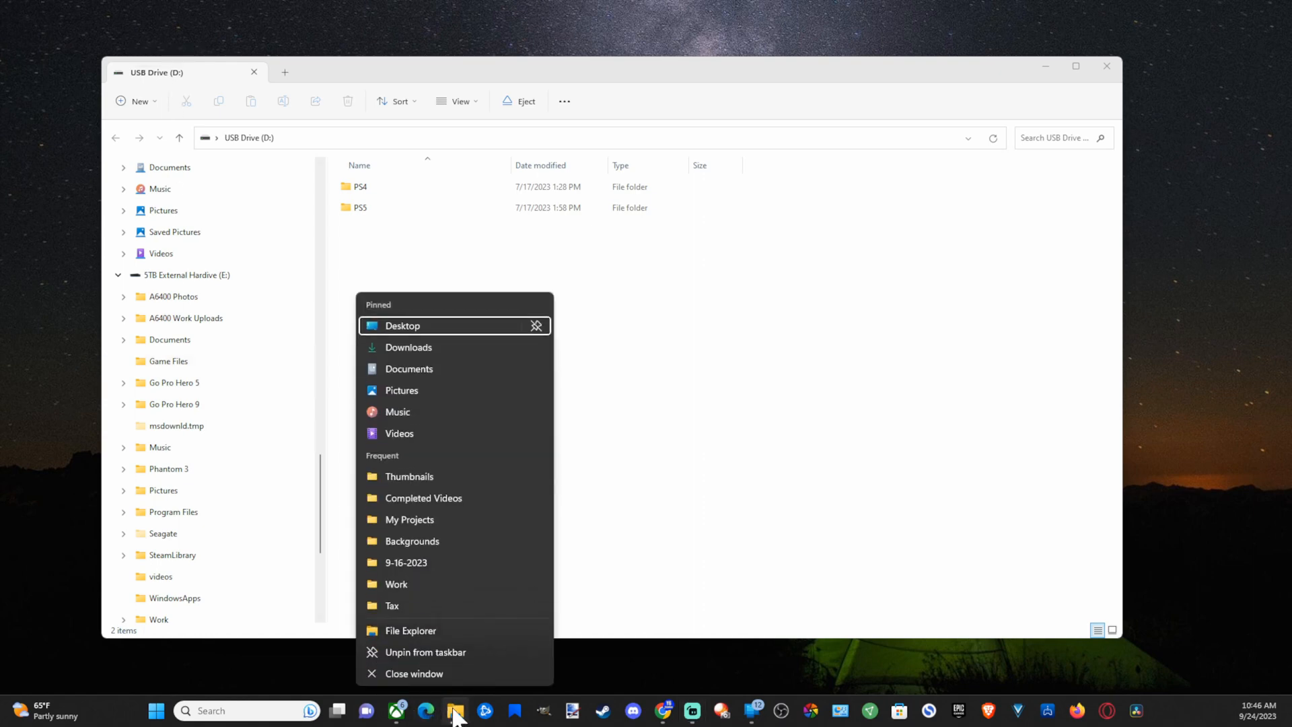
{"action": "mouse_move", "coordinate": [638, 659]}
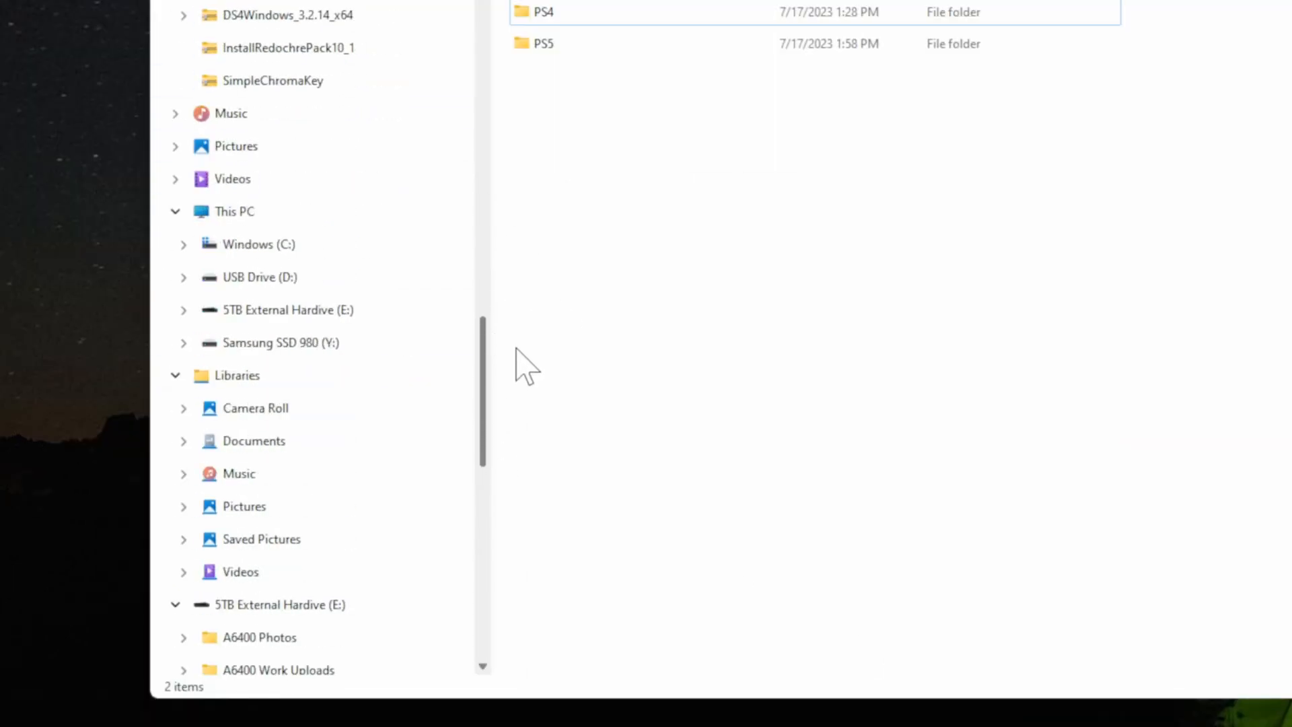
{"action": "scroll", "scroll_direction": "down", "scroll_amount": 3}
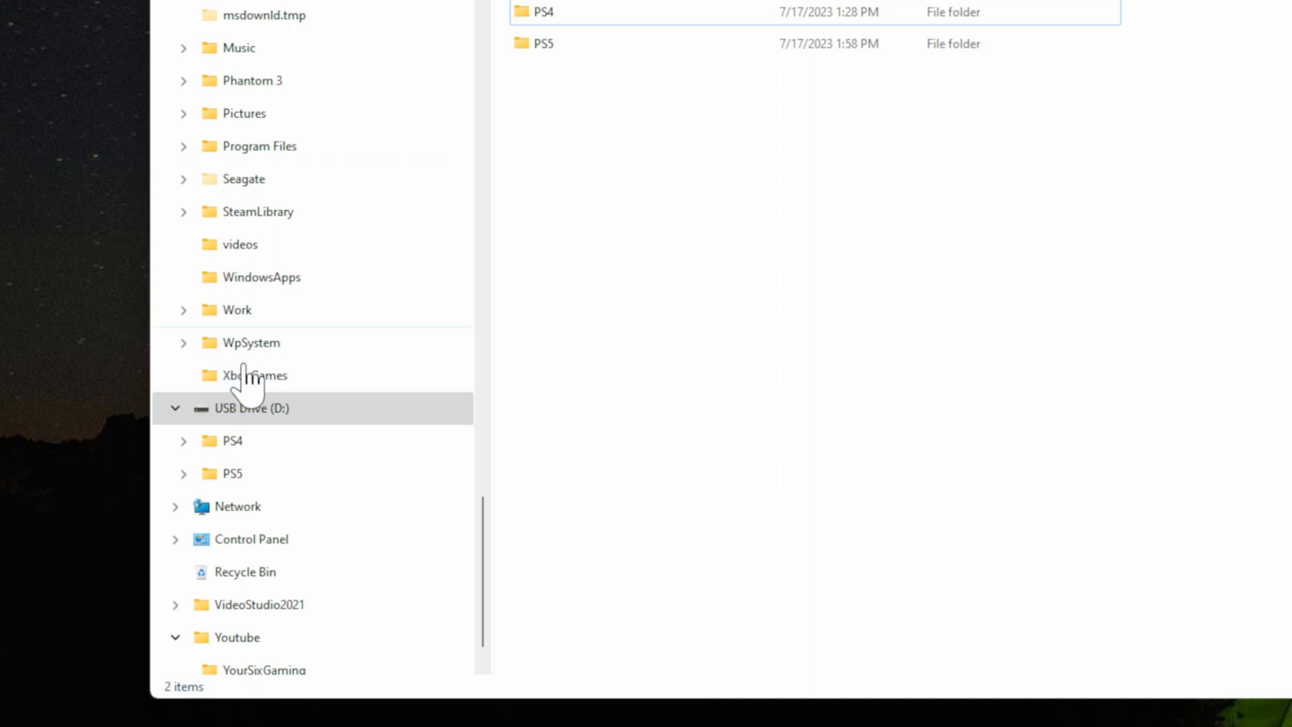
{"action": "left_click", "coordinate": [253, 407]}
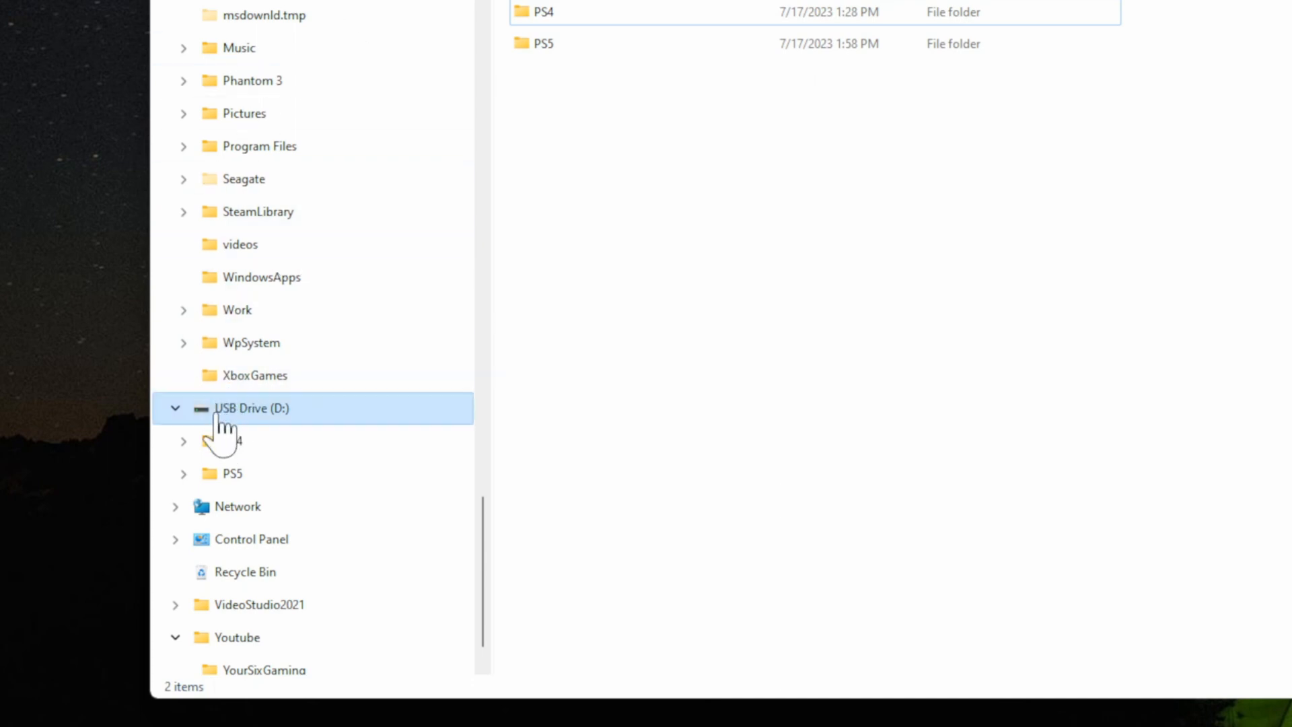
{"action": "right_click", "coordinate": [252, 408]}
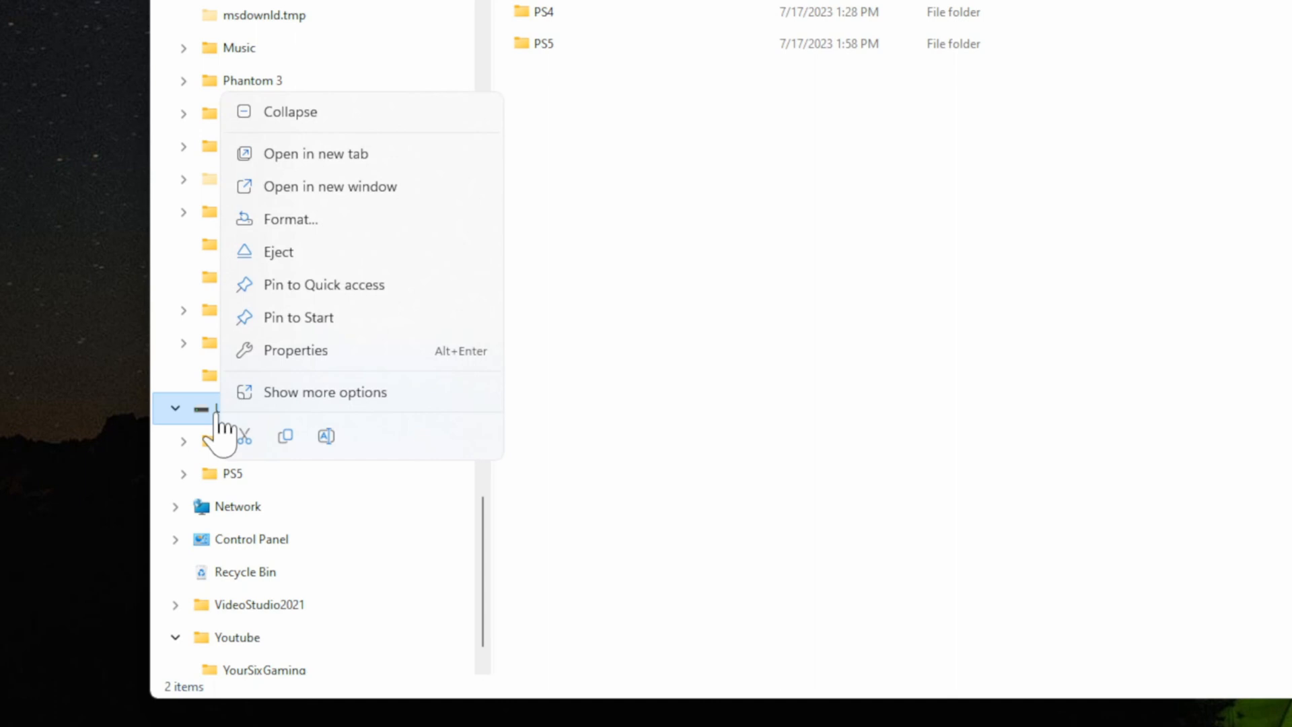
{"action": "mouse_move", "coordinate": [322, 240]}
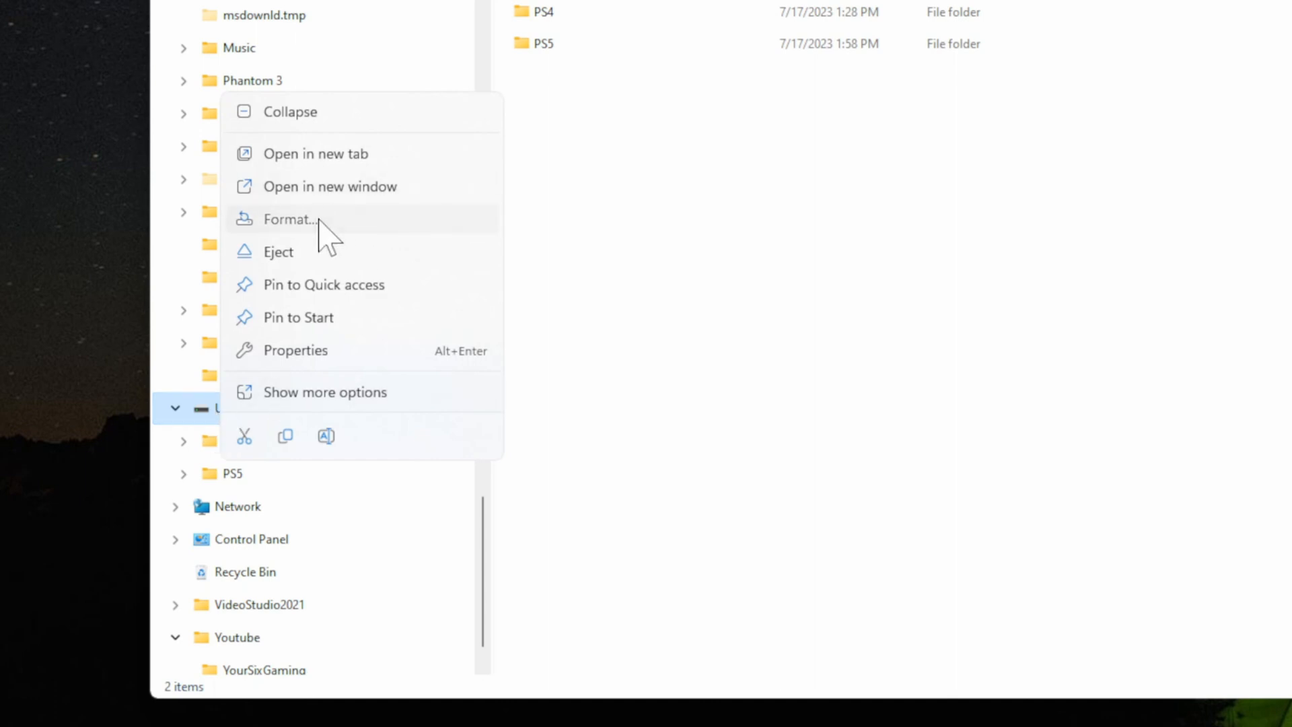
- In the Format dialog for USB Drive (D:), choose NTFS with Quick Format left enabled
{"action": "left_click", "coordinate": [288, 220]}
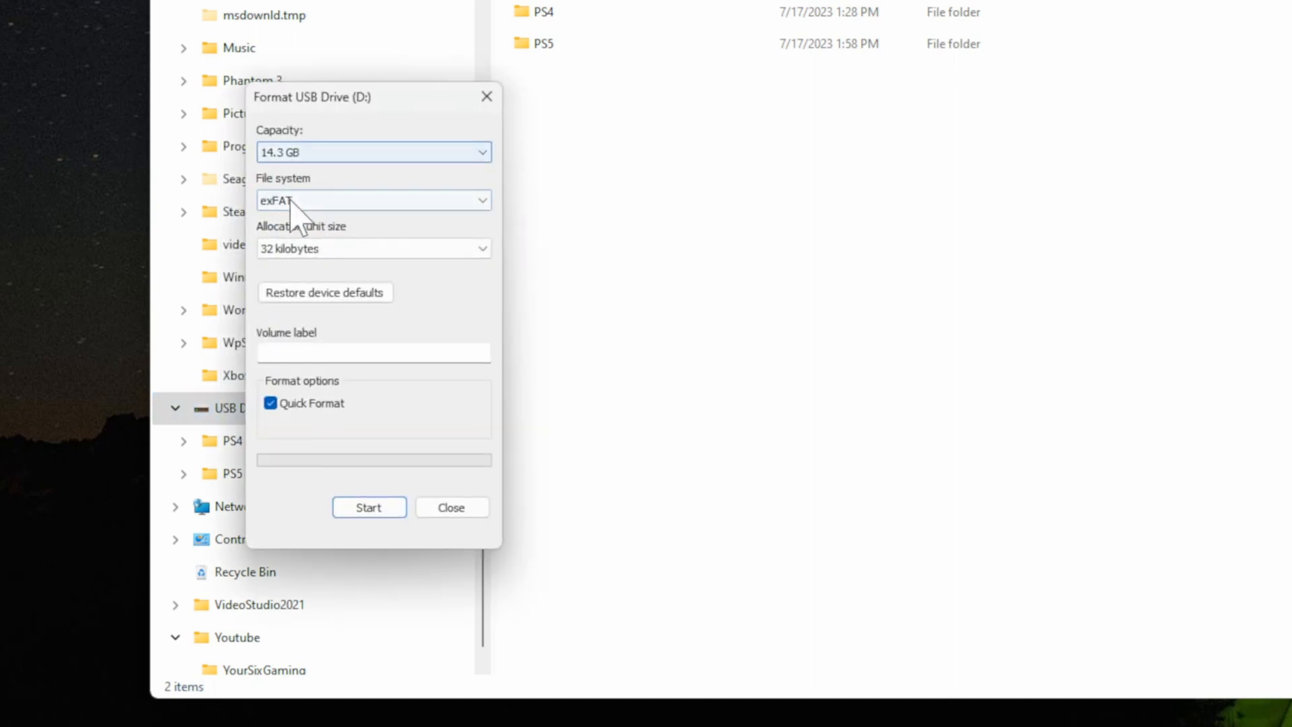
{"action": "left_click", "coordinate": [372, 199]}
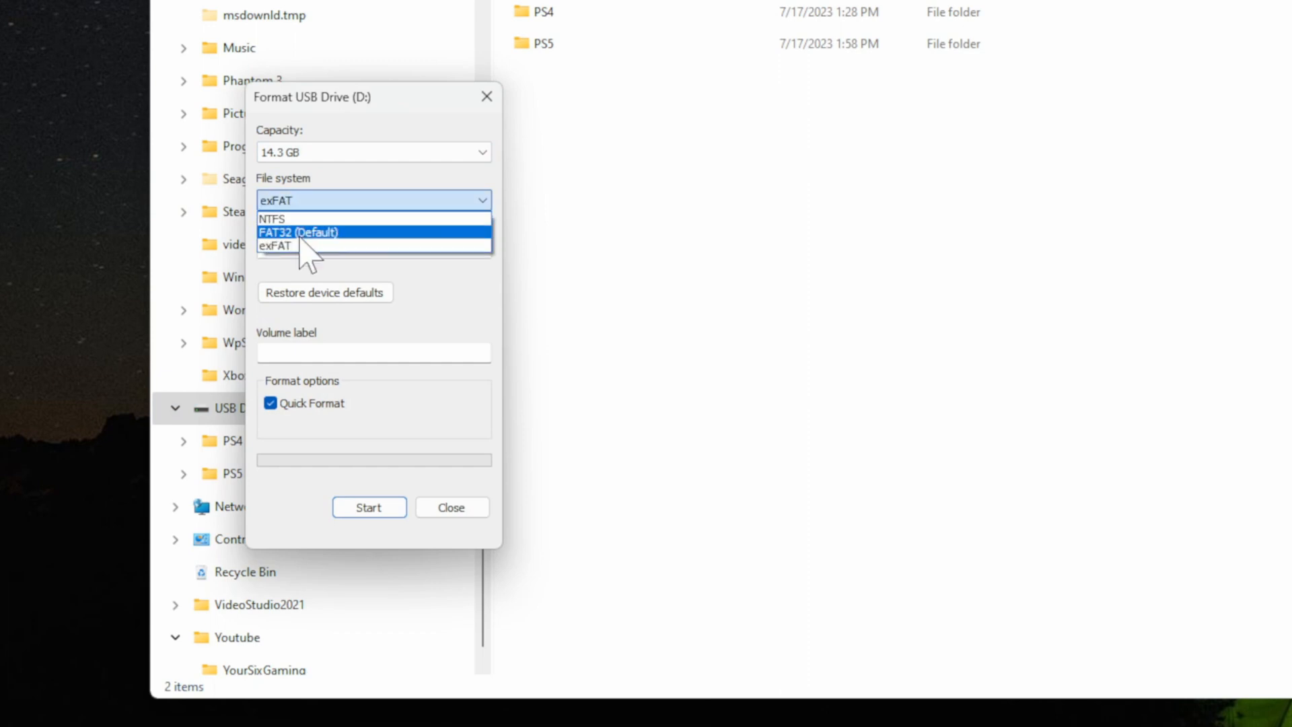
{"action": "mouse_move", "coordinate": [296, 220]}
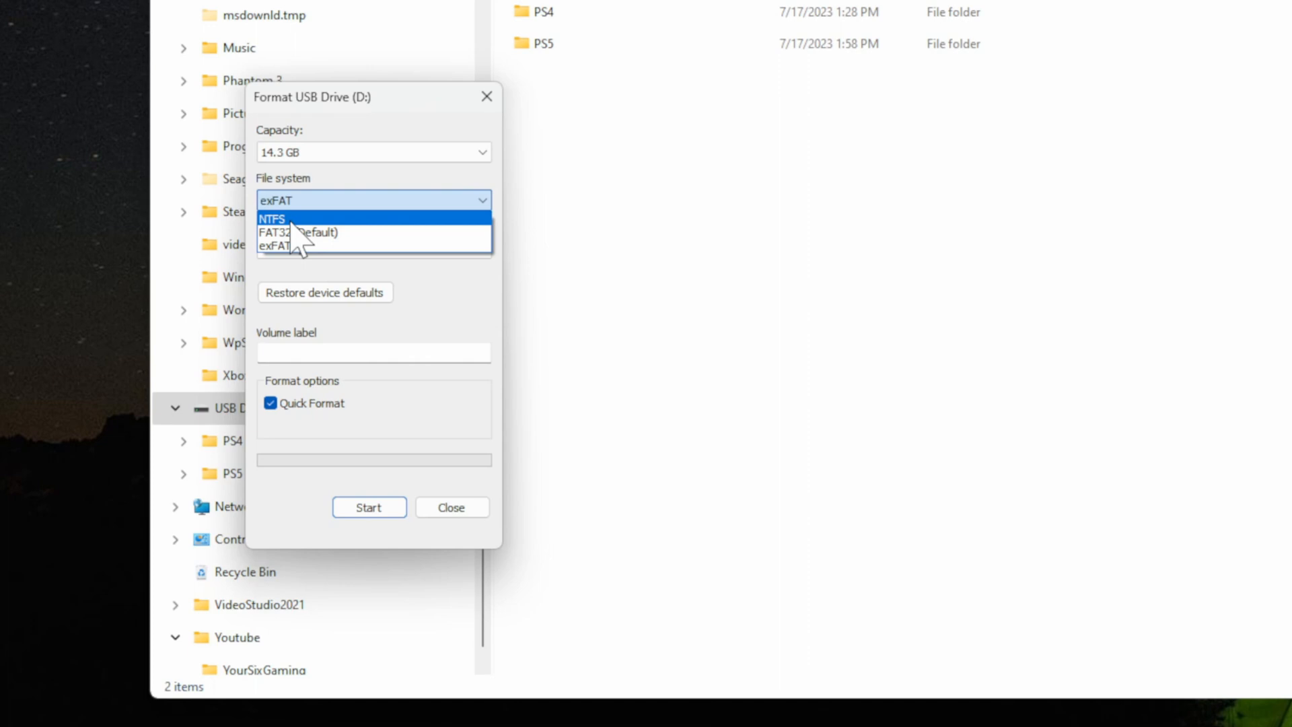
{"action": "left_click", "coordinate": [272, 218]}
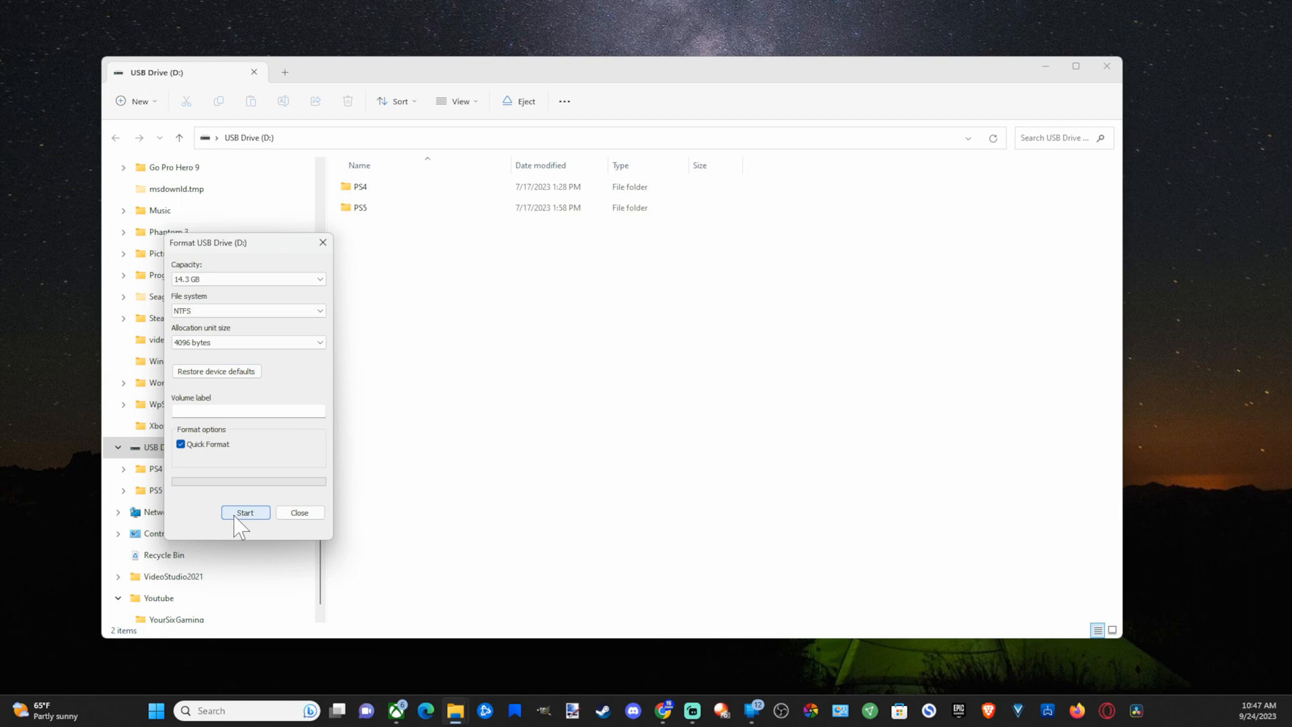
{"action": "mouse_move", "coordinate": [260, 523]}
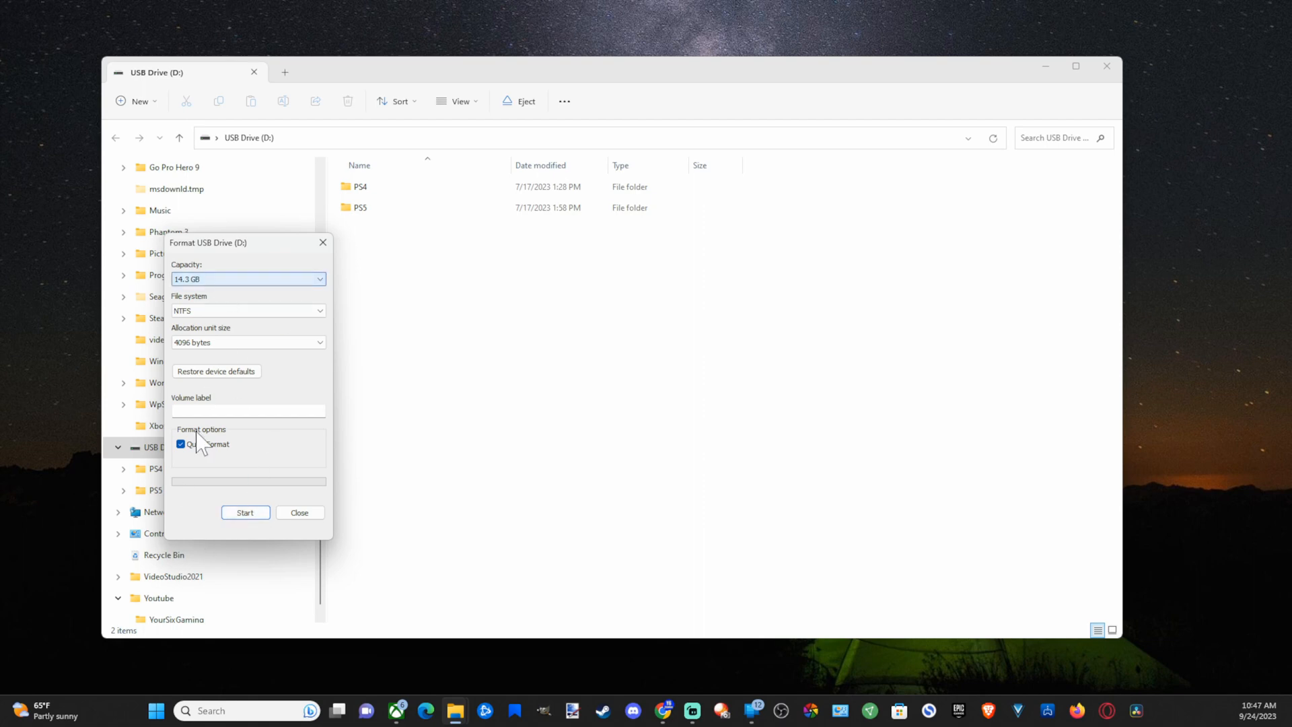
- Start the NTFS format and confirm the warning that all data on the drive will be erased
{"action": "left_click", "coordinate": [244, 511]}
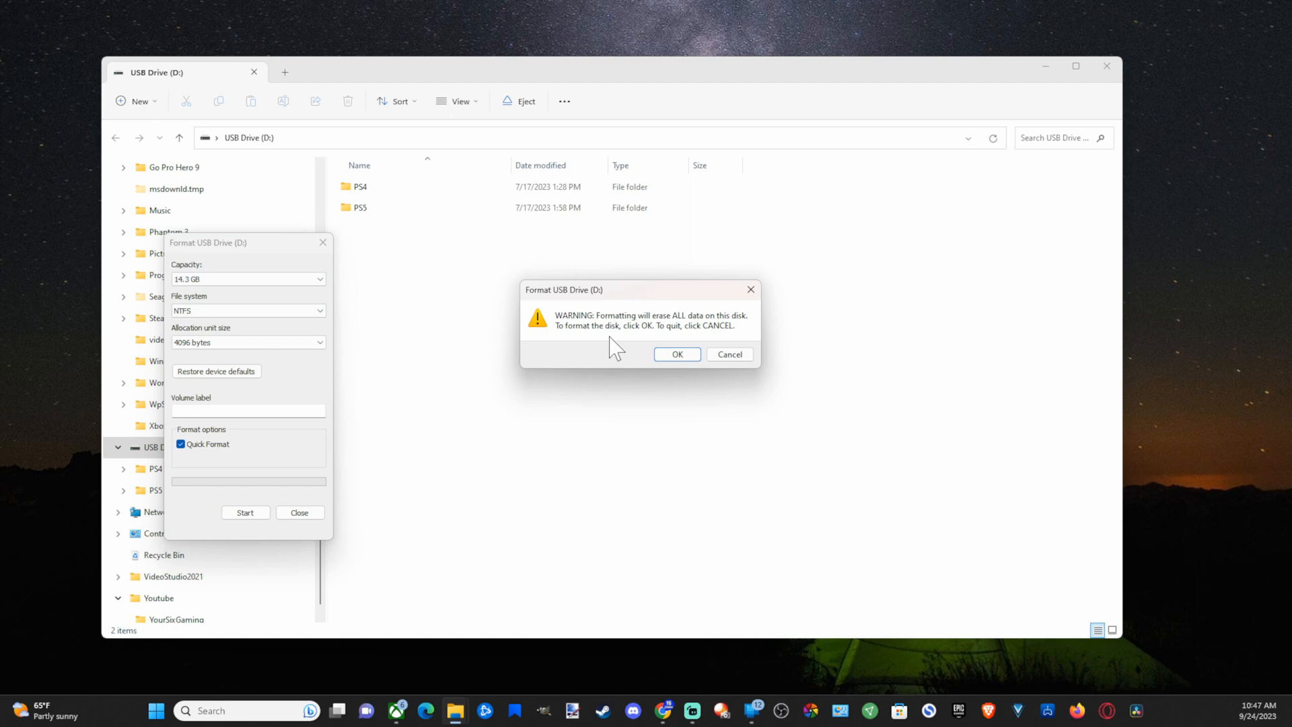
{"action": "mouse_move", "coordinate": [691, 328]}
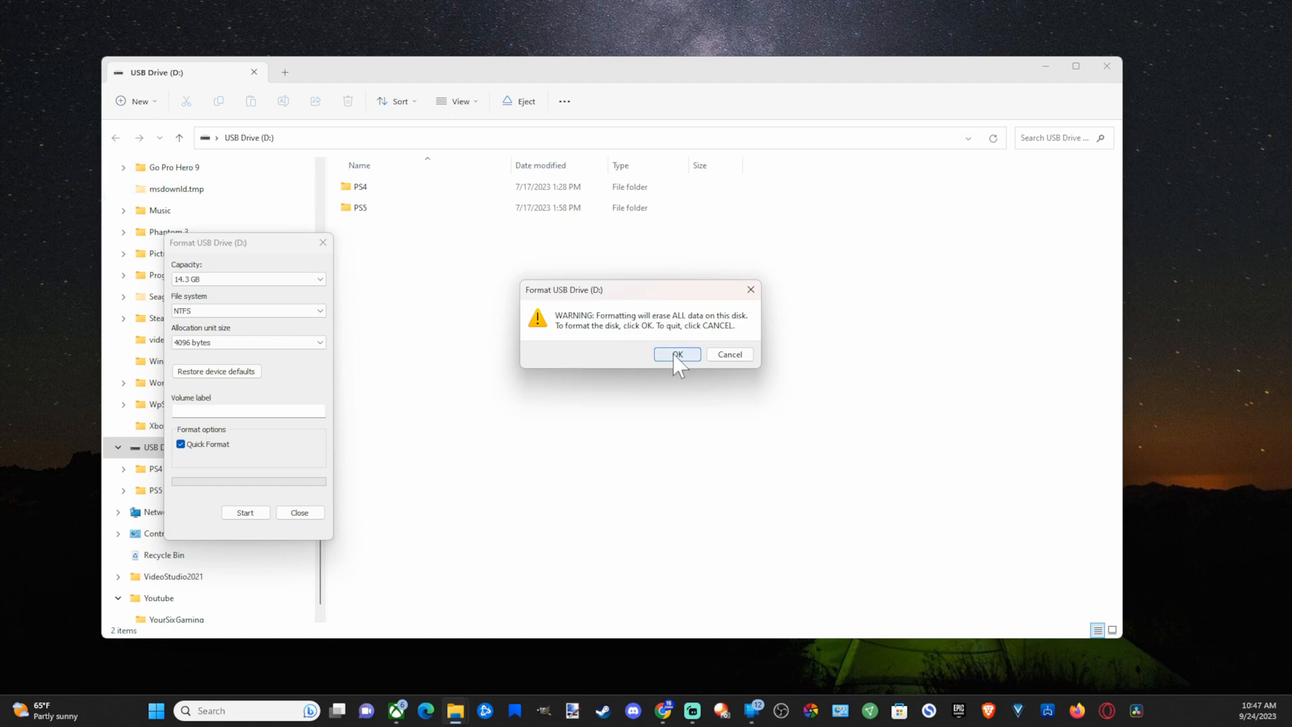
{"action": "left_click", "coordinate": [674, 354]}
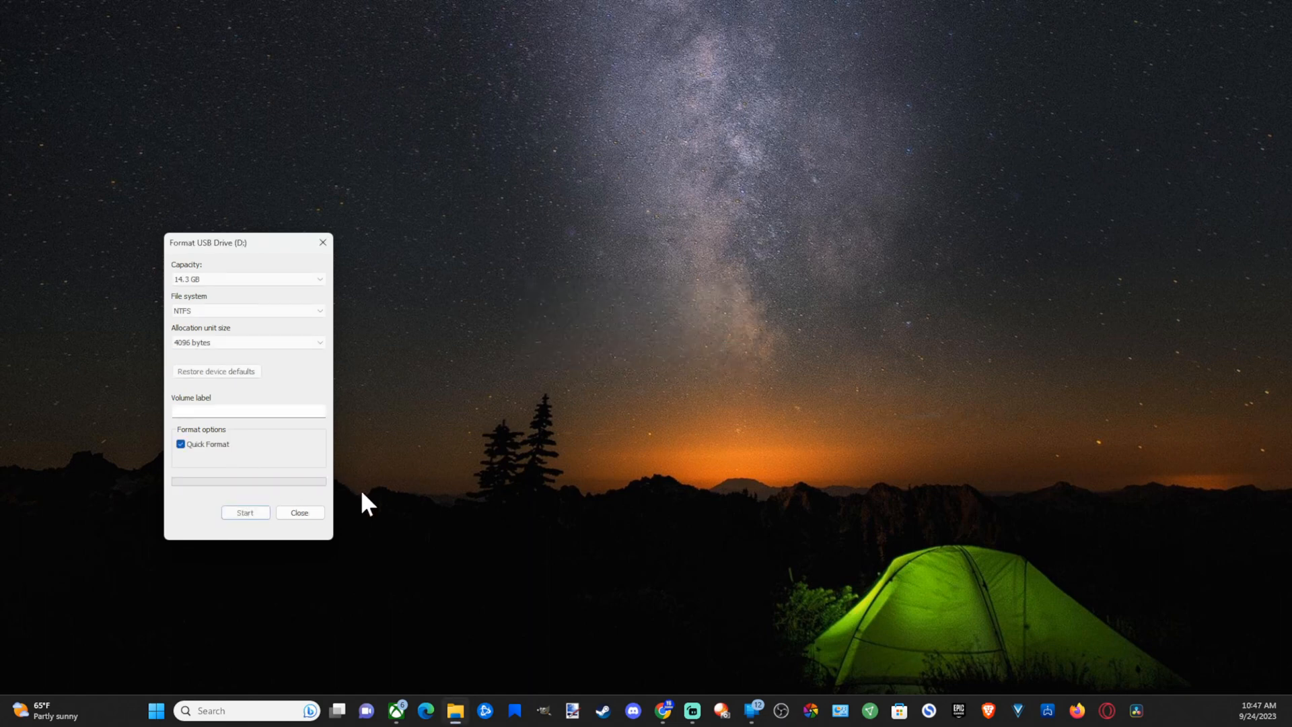
- Close the Format window and reopen File Explorer at its Home page
{"action": "left_click", "coordinate": [298, 511]}
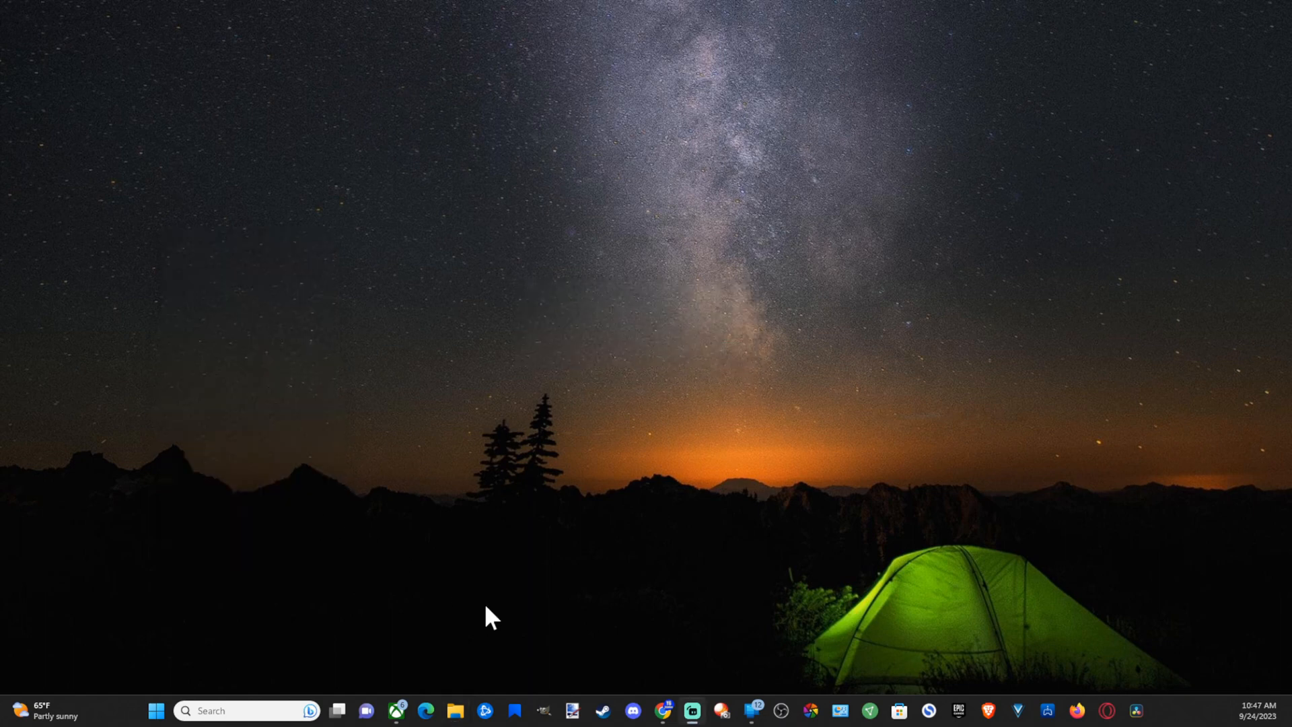
{"action": "mouse_move", "coordinate": [457, 623]}
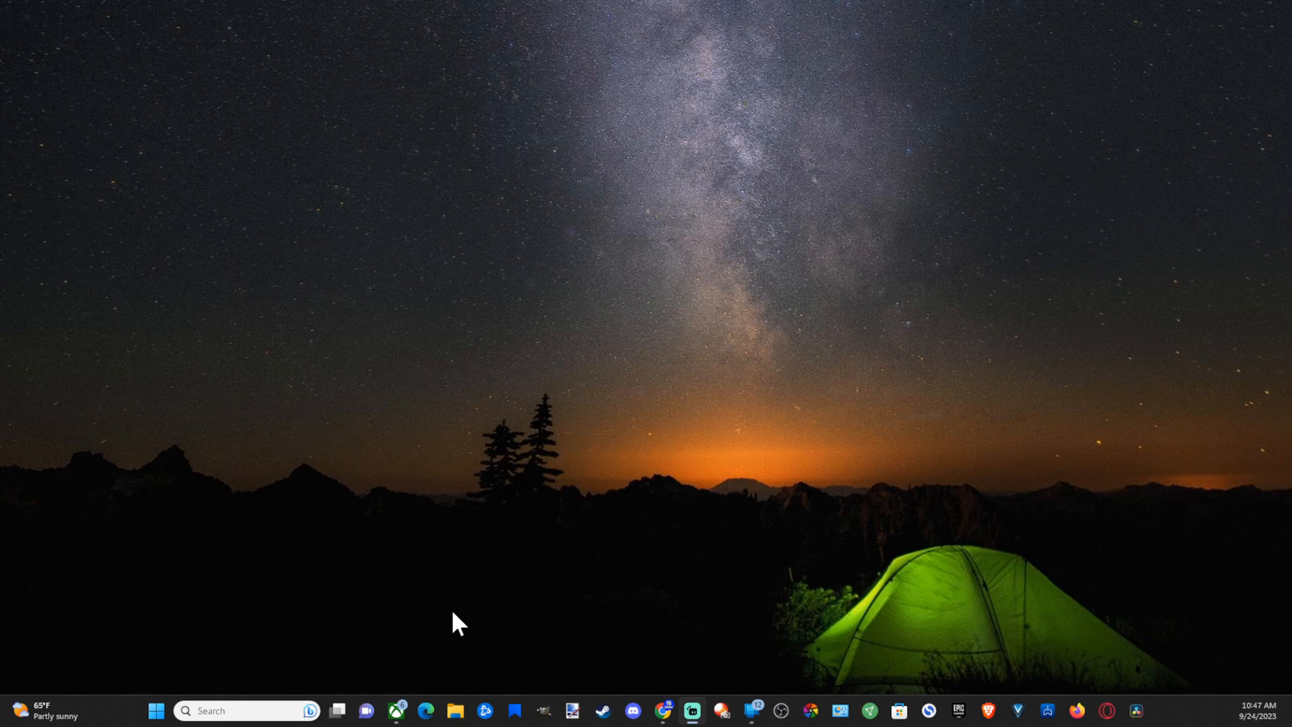
{"action": "mouse_move", "coordinate": [487, 575]}
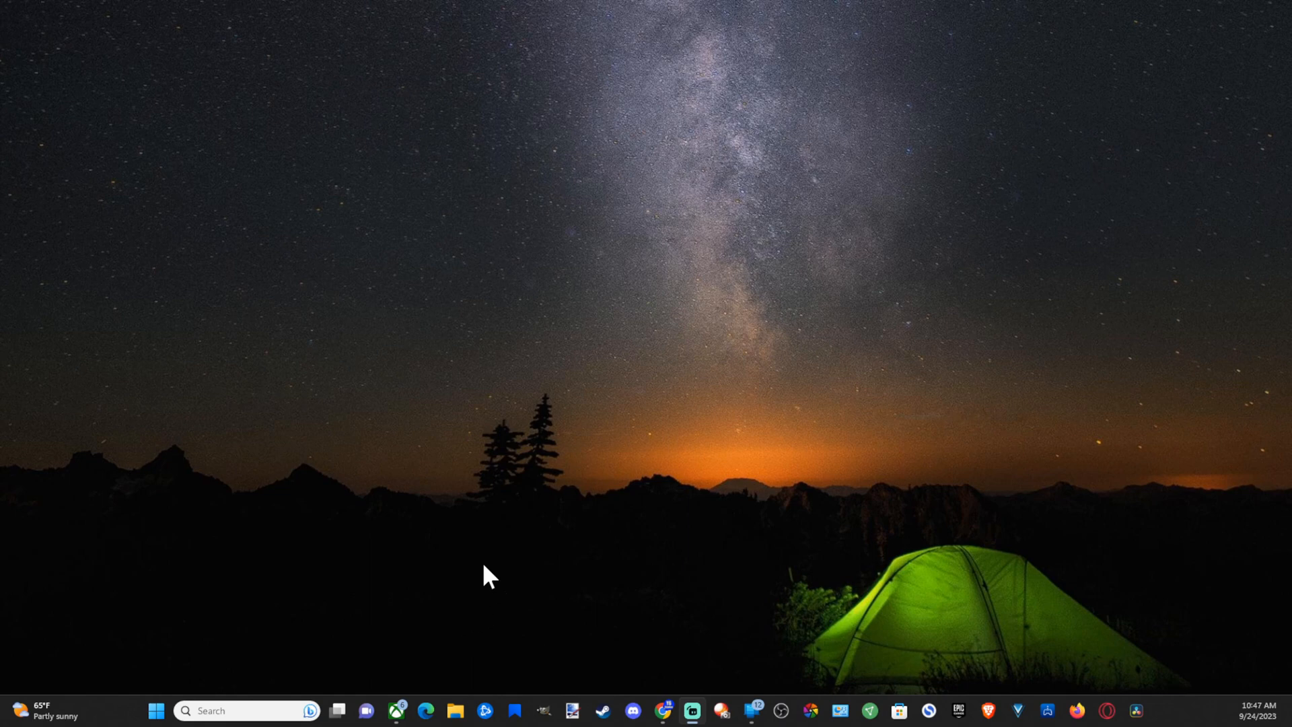
{"action": "left_click", "coordinate": [454, 711]}
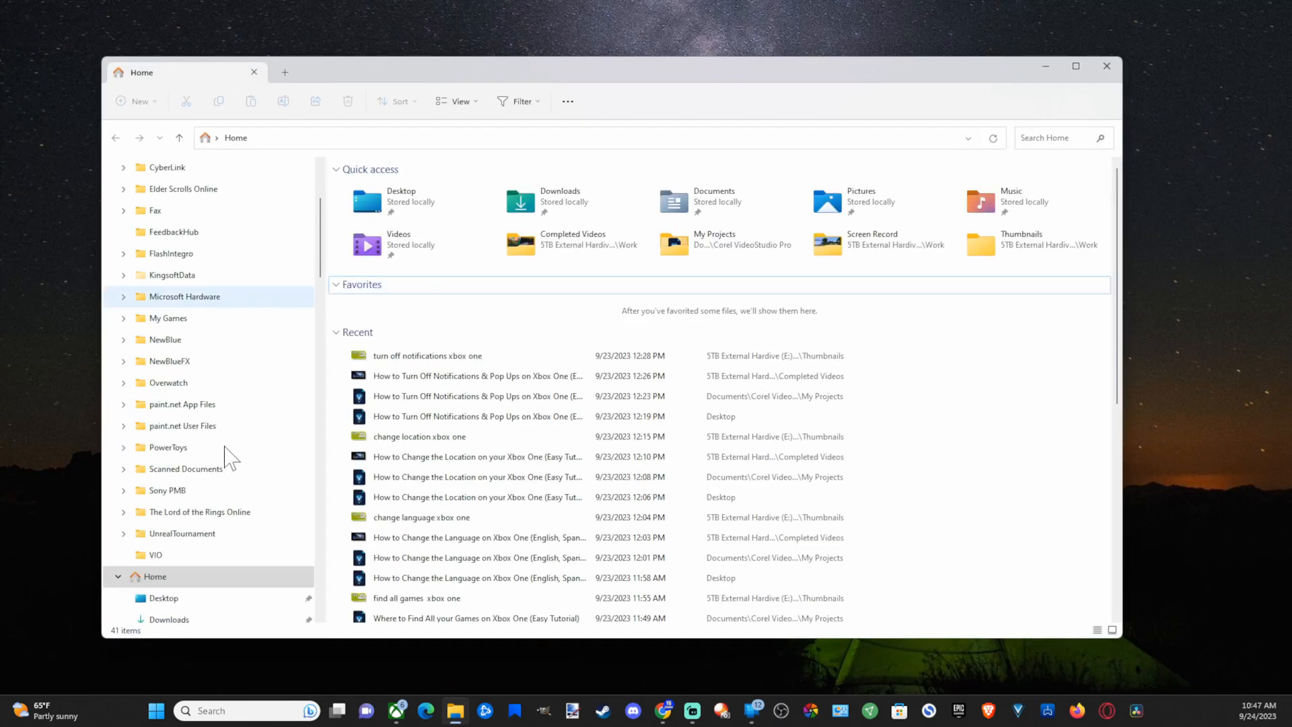
{"action": "scroll", "scroll_direction": "down", "scroll_amount": 3}
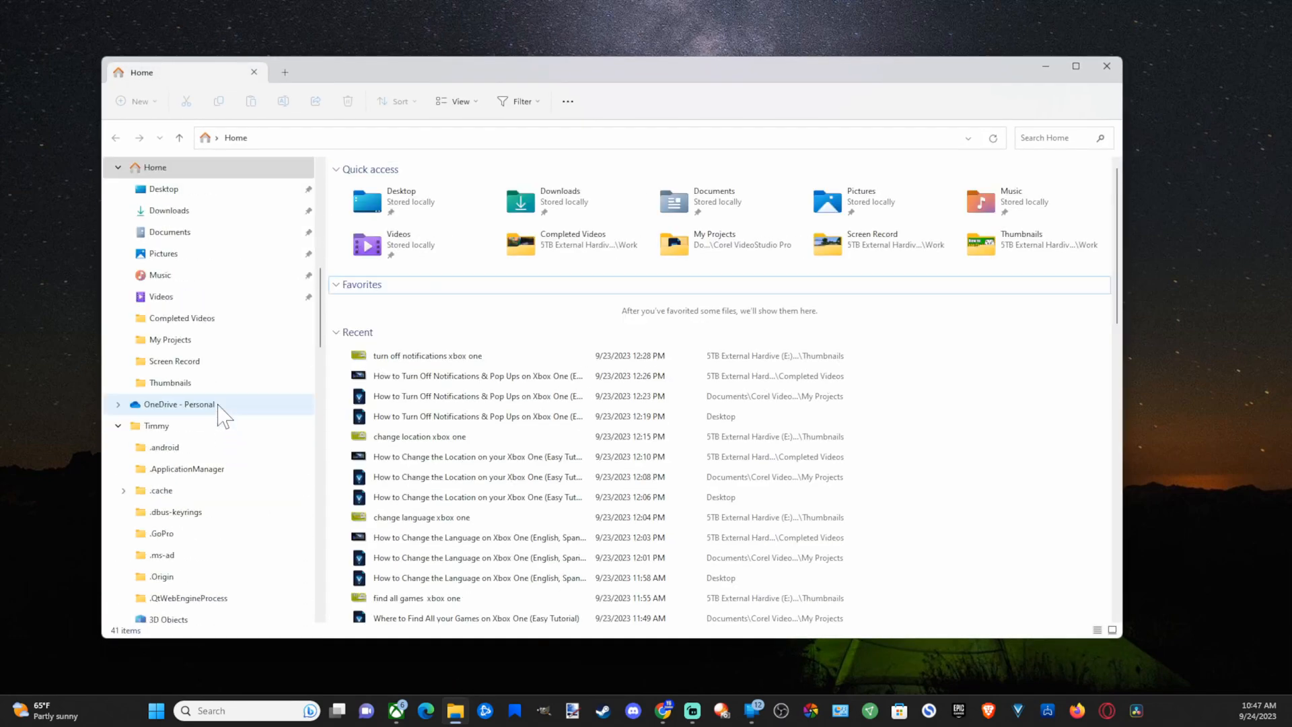